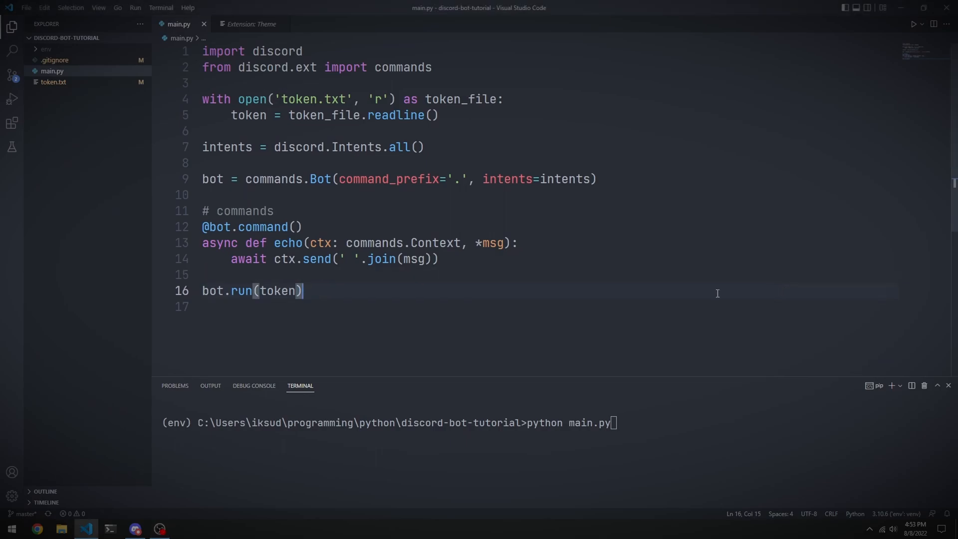
{"action": "mouse_move", "coordinate": [436, 243]}
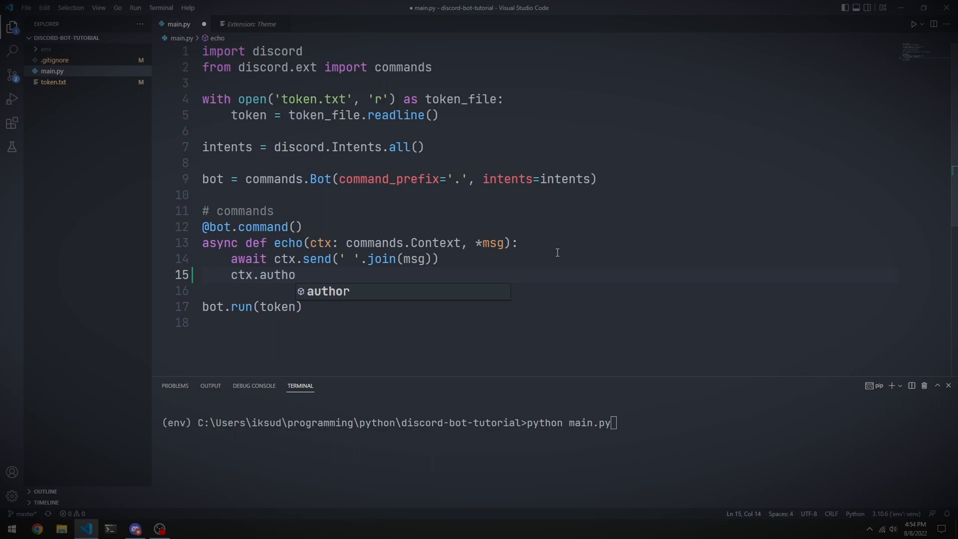
Step: Tidy the echo reply line so it sends the joined message text
{"action": "key", "text": "BackSpace"}
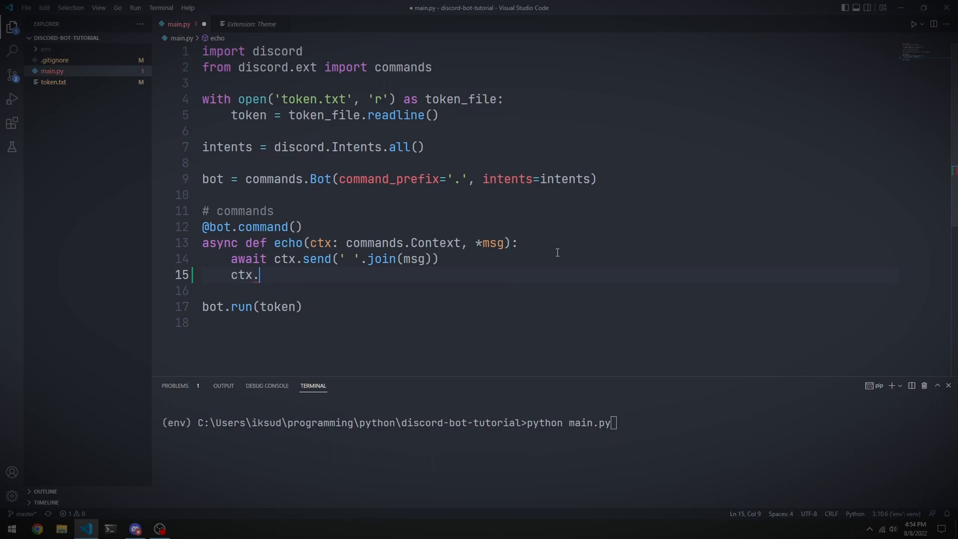
{"action": "type", "text": "message"}
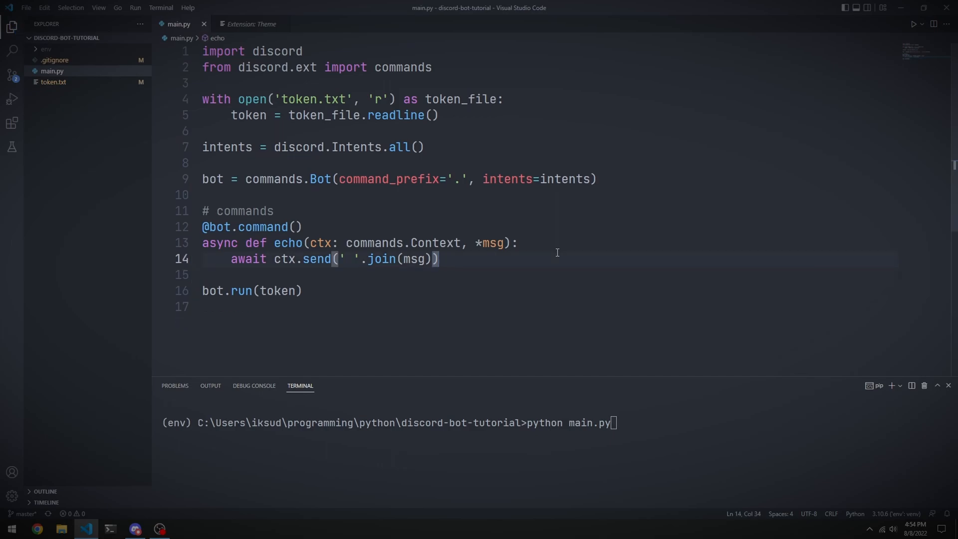
{"action": "left_click_drag", "start_coordinate": [438, 258], "coordinate": [385, 258]}
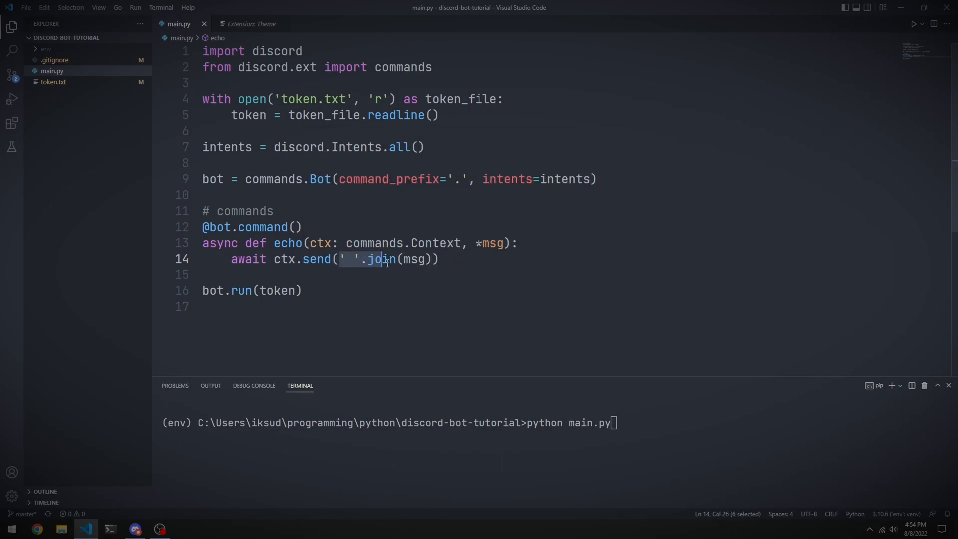
{"action": "left_click", "coordinate": [439, 258]}
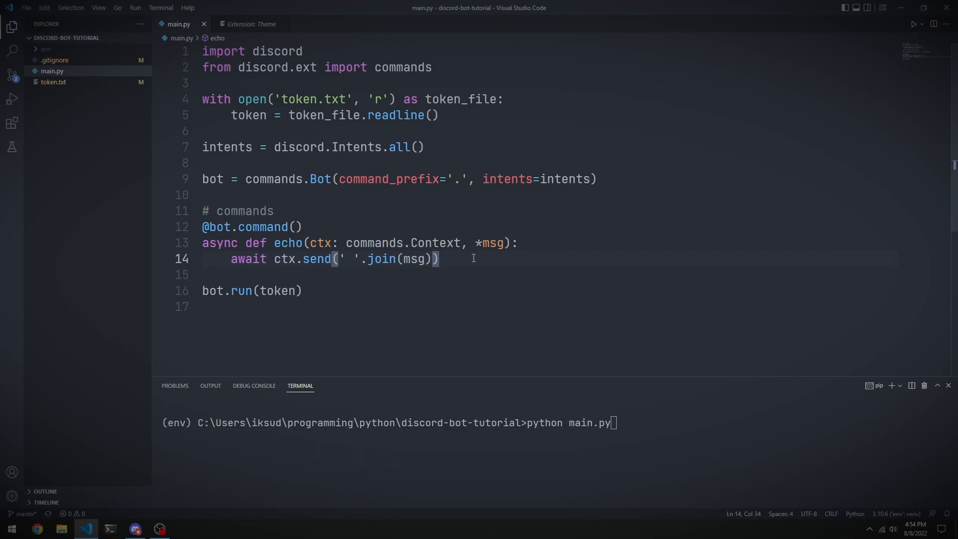
Step: Add a test command whose body replies with await ctx.send(n * 2)
{"action": "key", "text": "Enter"}
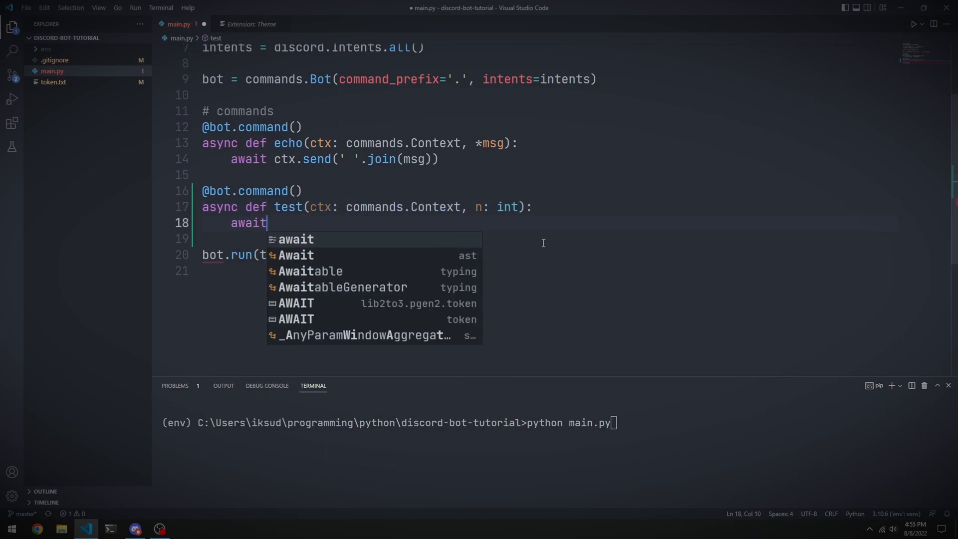
{"action": "type", "text": "ctx.send(n * 2)"}
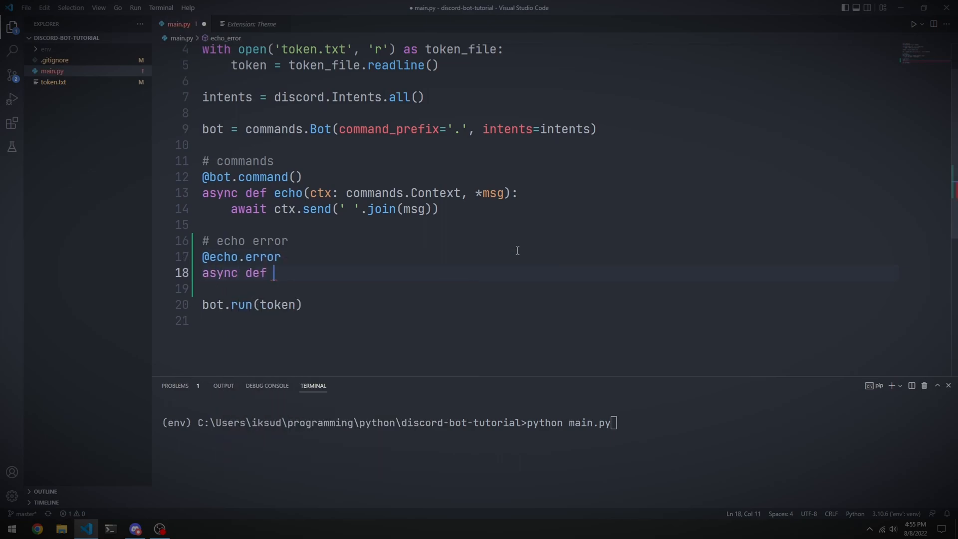
Step: Write echo_error(ctx: commands.Context, error) that sends the error back with ctx.send(error)
{"action": "type", "text": "echo_error(ctx)"}
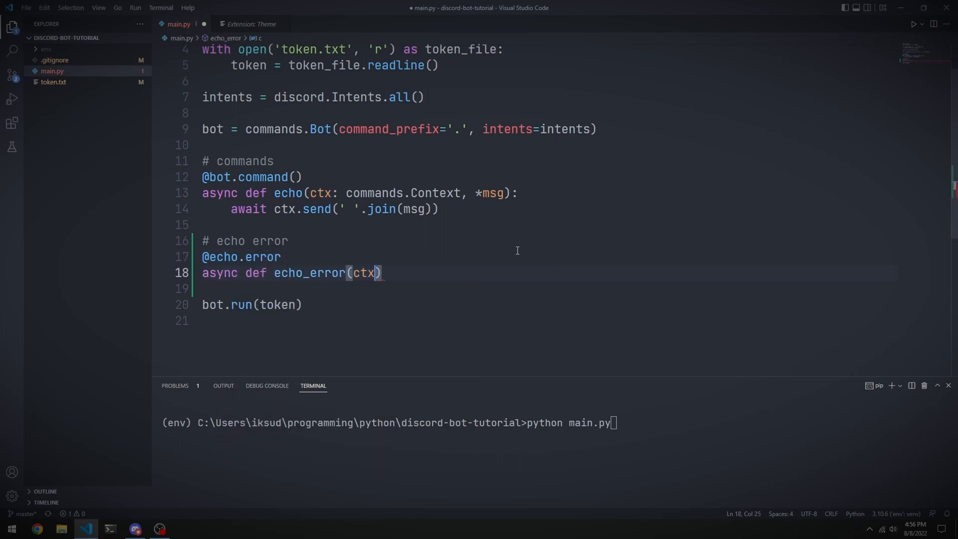
{"action": "type", "text": ": commands.Context, error"}
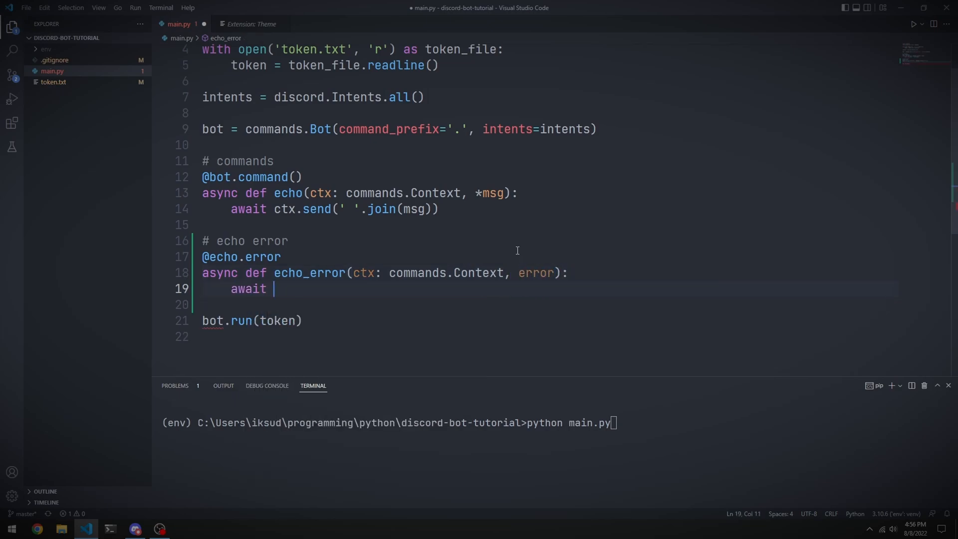
{"action": "type", "text": "ctx.send(error"}
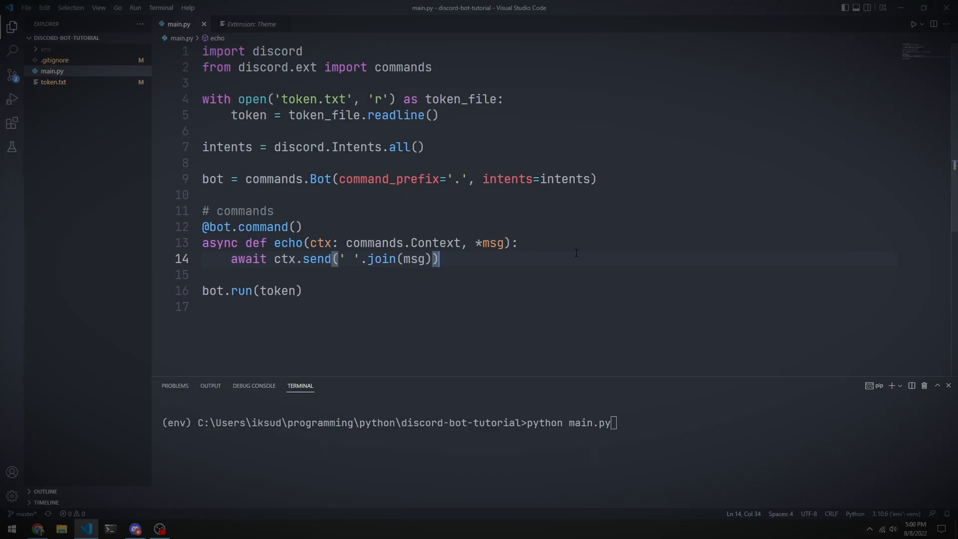
{"action": "key", "text": "enter"}
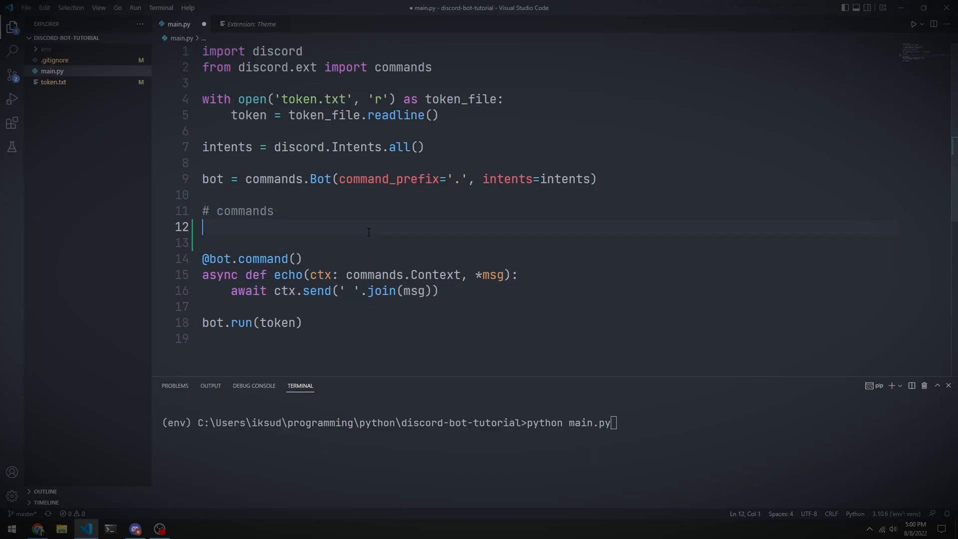
{"action": "type", "text": "def chec"}
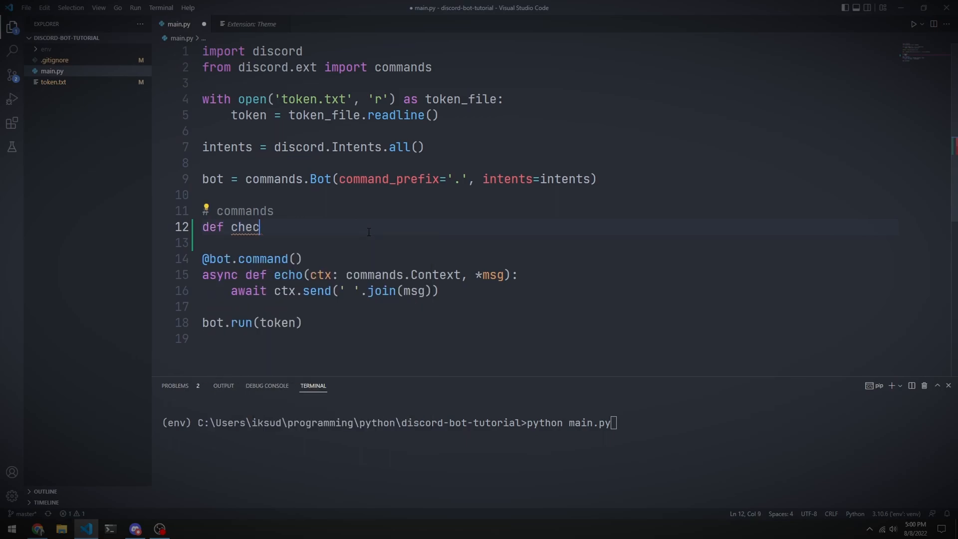
{"action": "type", "text": "k_owner()"}
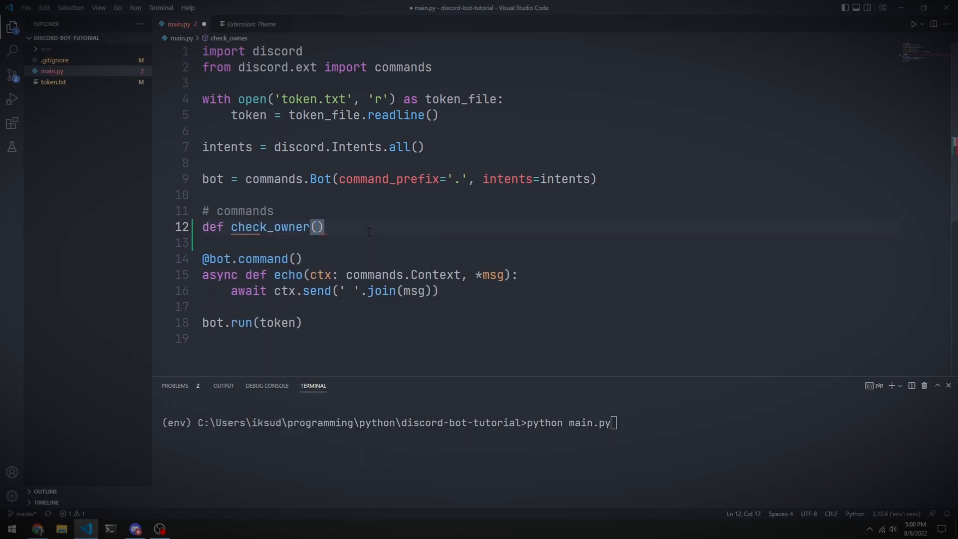
{"action": "type", "text": "ctx"}
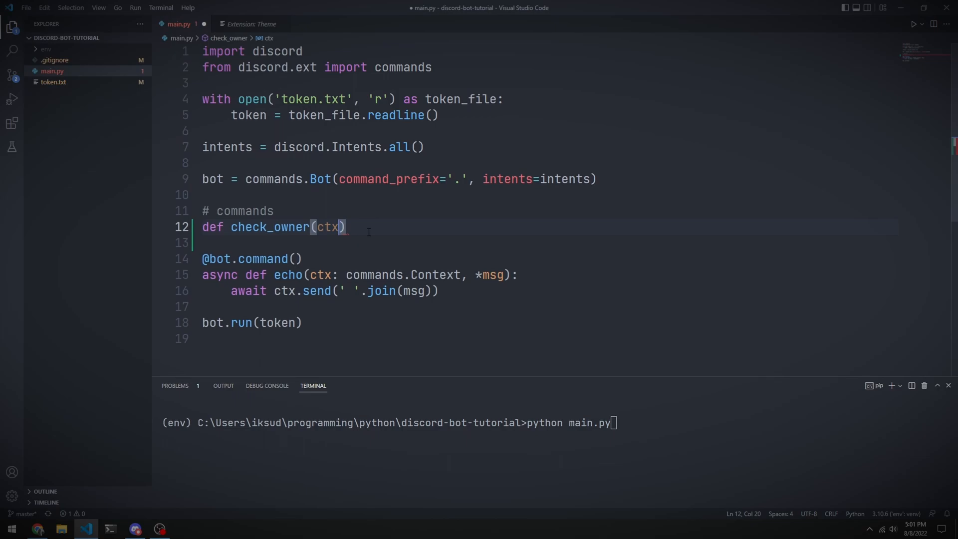
{"action": "type", "text": ": commands.Context"}
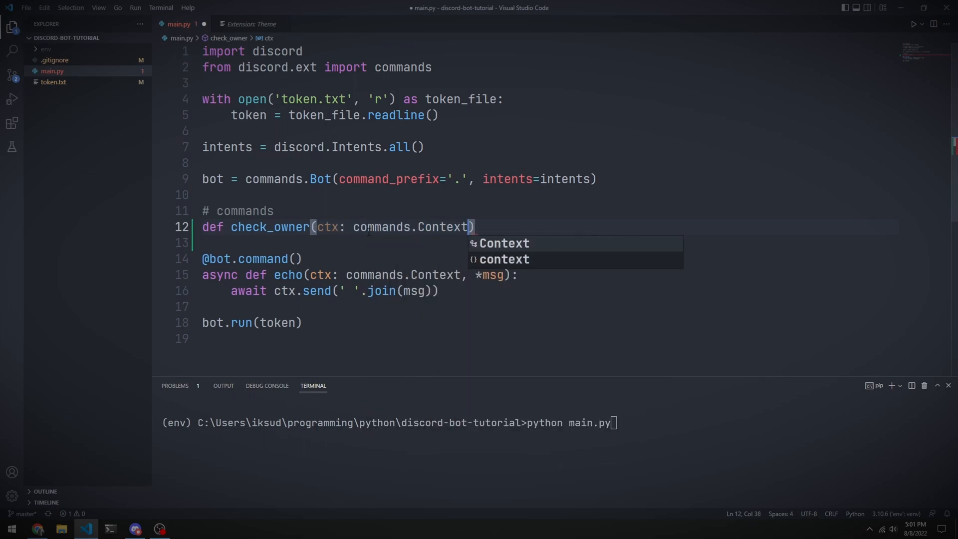
{"action": "key", "text": "Enter"}
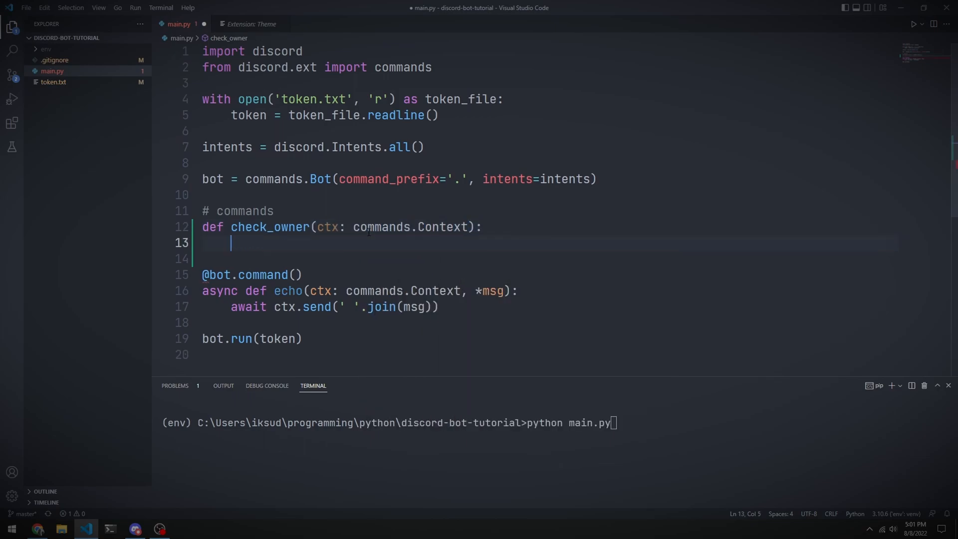
{"action": "type", "text": "return ctx.author.id == 490280955328724995"}
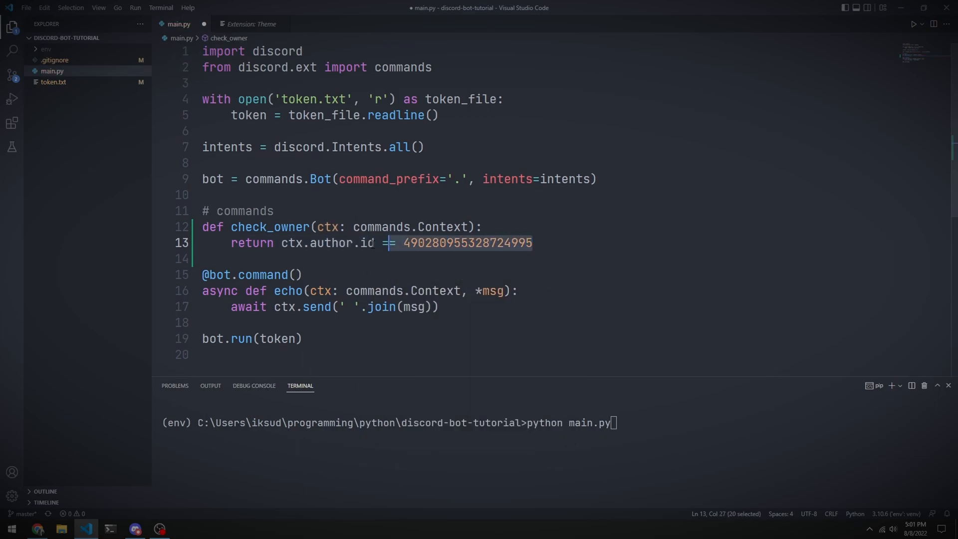
{"action": "type", "text": "@commands.che"}
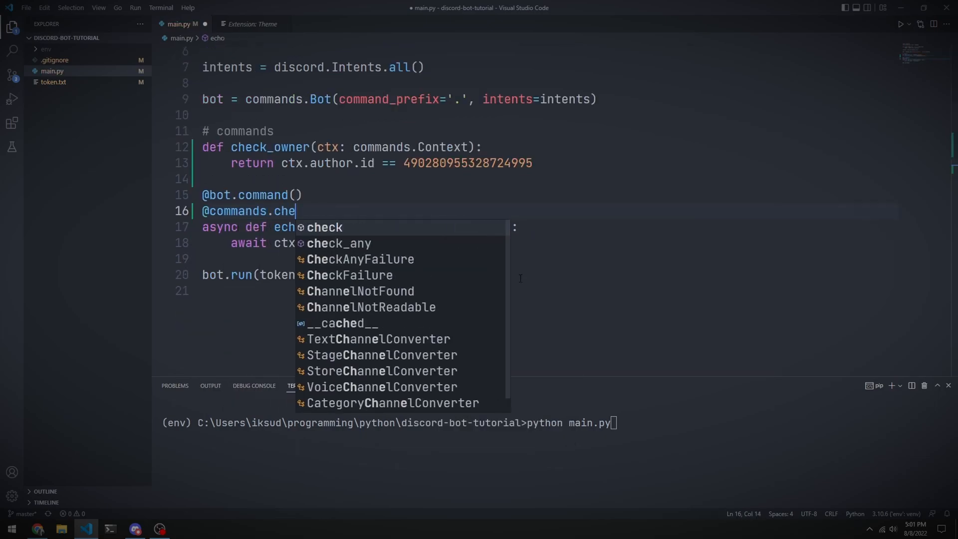
{"action": "type", "text": "ck(check)"}
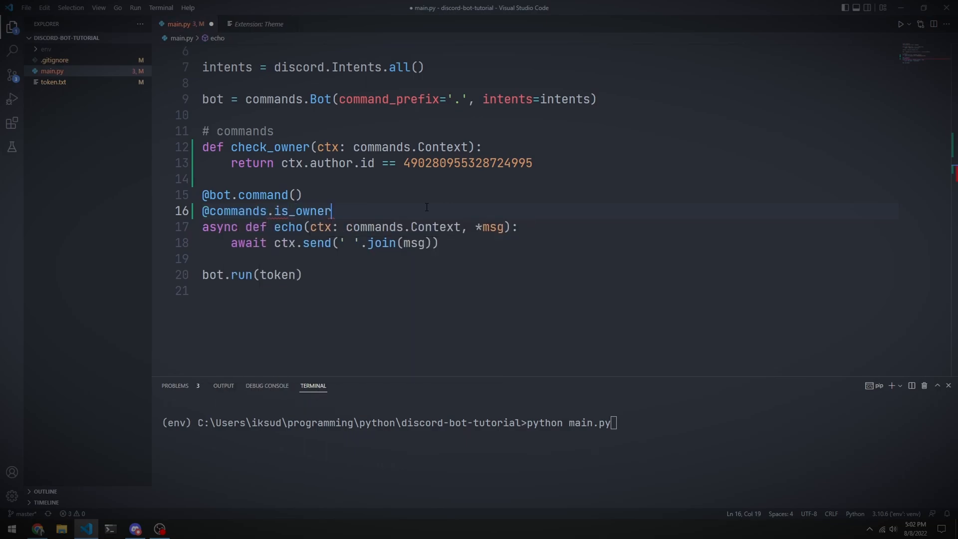
{"action": "key", "text": "ctrl+s"}
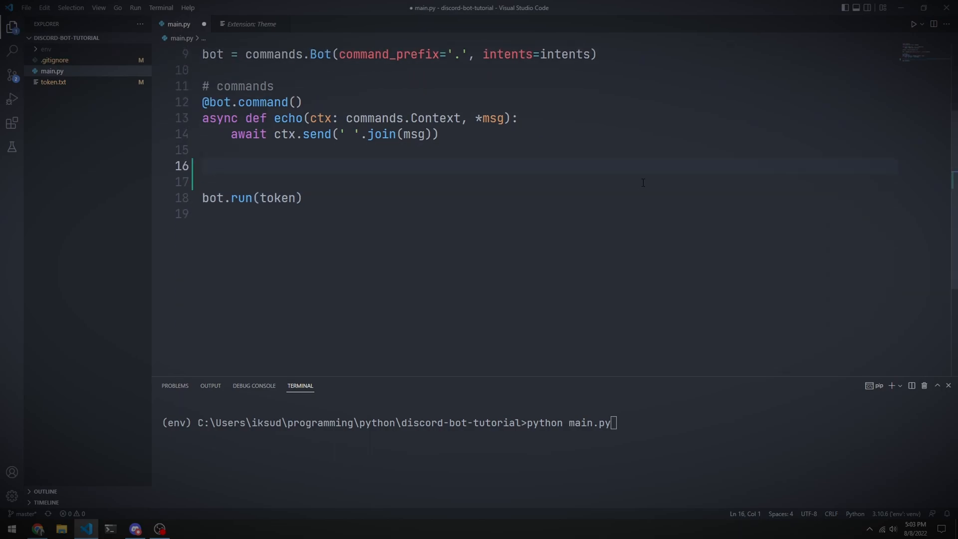
Step: Write the mention command comment and signature taking member: discord.Member and n: int
{"action": "type", "text": "# mention comm"}
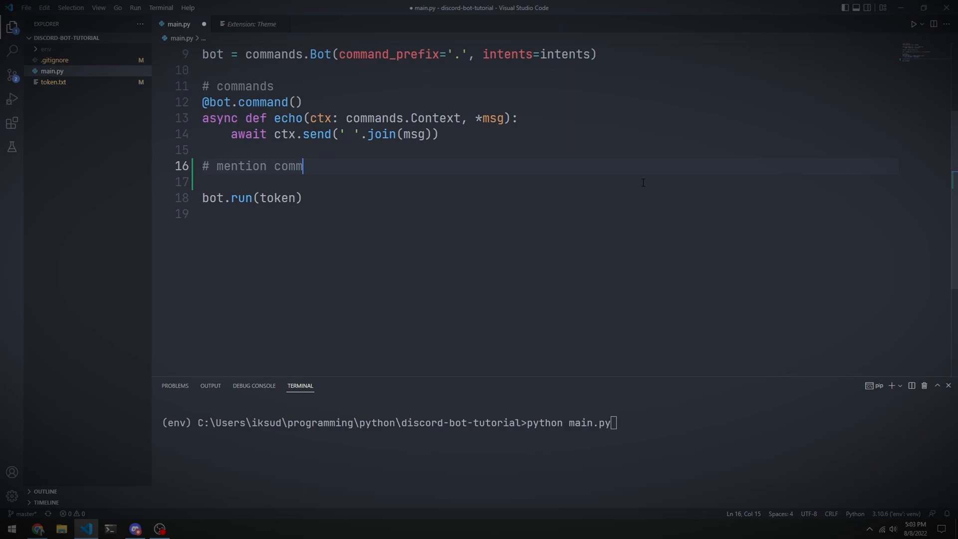
{"action": "type", "text": "and, mentions member n times"}
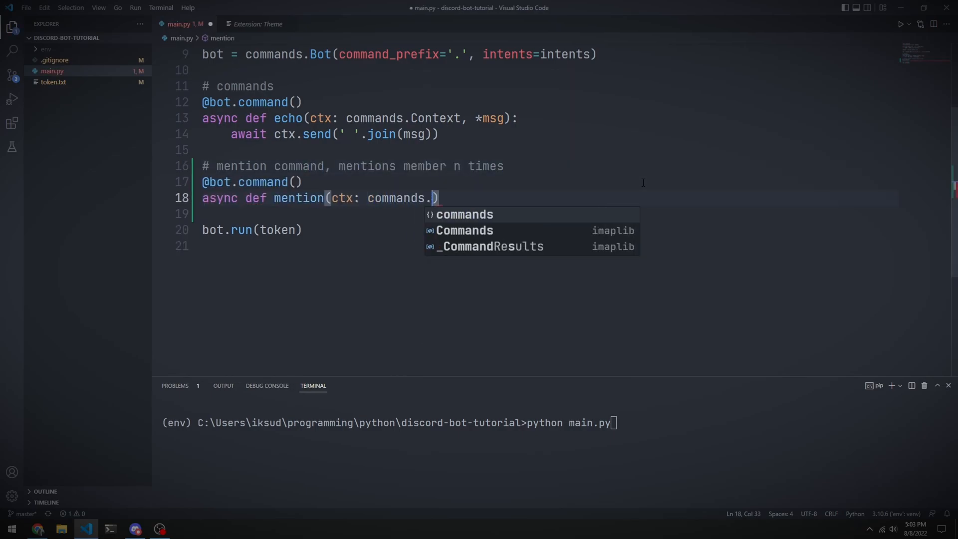
{"action": "type", "text": "Context, member: discord."}
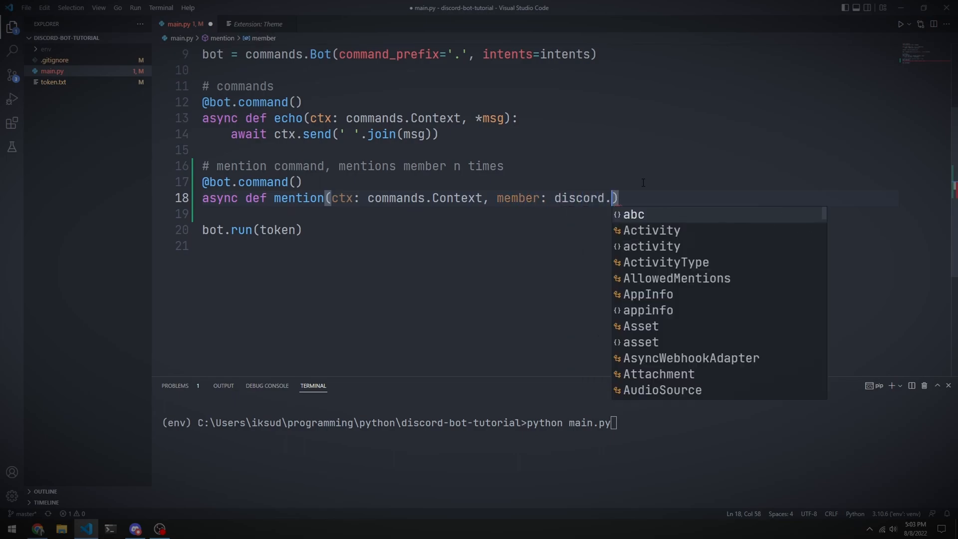
{"action": "type", "text": "Member, n: int"}
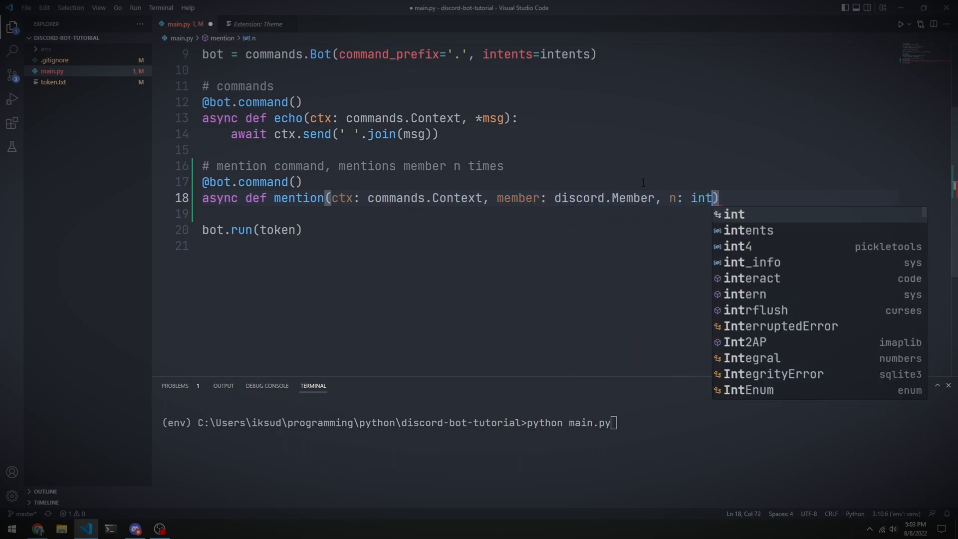
{"action": "type", "text": ":"}
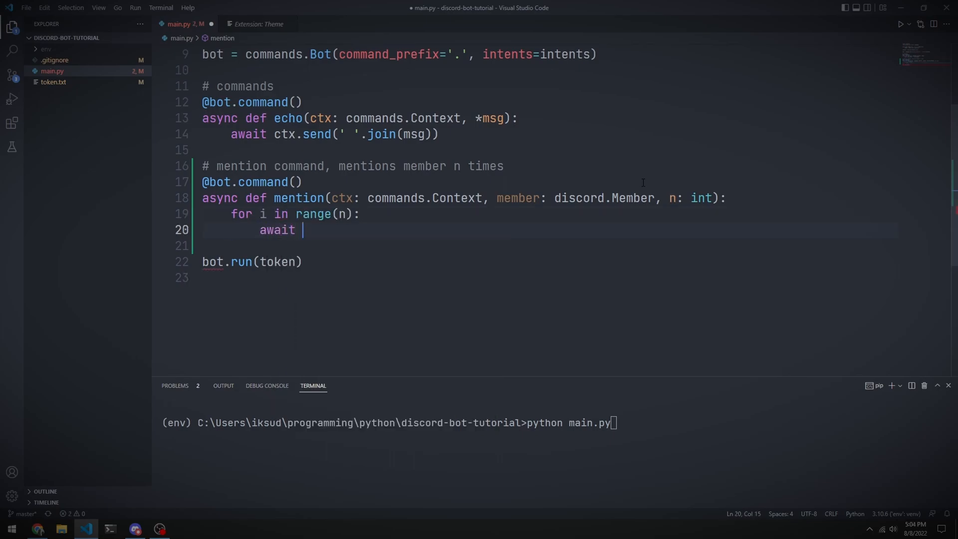
Step: Loop await ctx.send(member.mention) and send a mention command in Discord to test it
{"action": "type", "text": "ctx.send(member.men"}
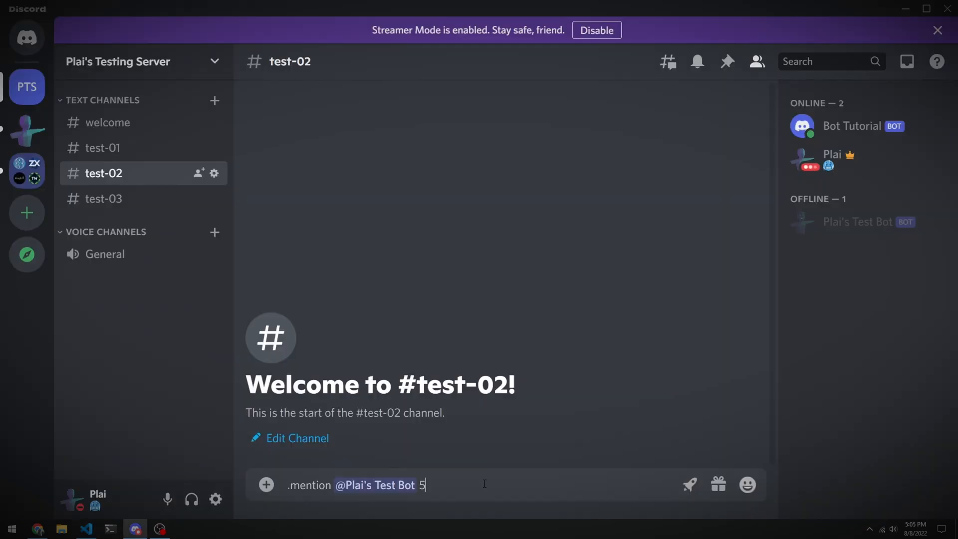
{"action": "key", "text": "enter"}
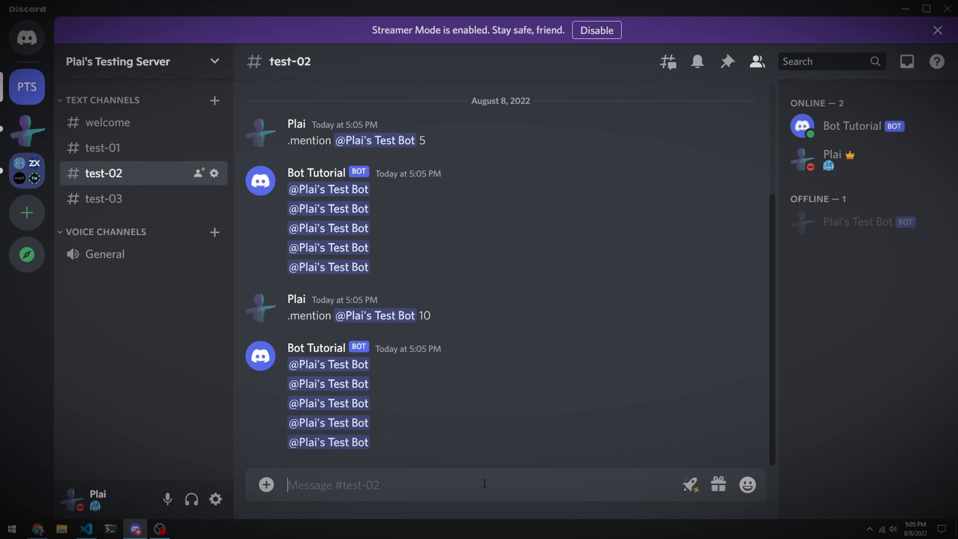
Step: Scroll through the bot's repeated mentions of the test bot in test-02
{"action": "scroll", "scroll_direction": "down", "scroll_amount": 3}
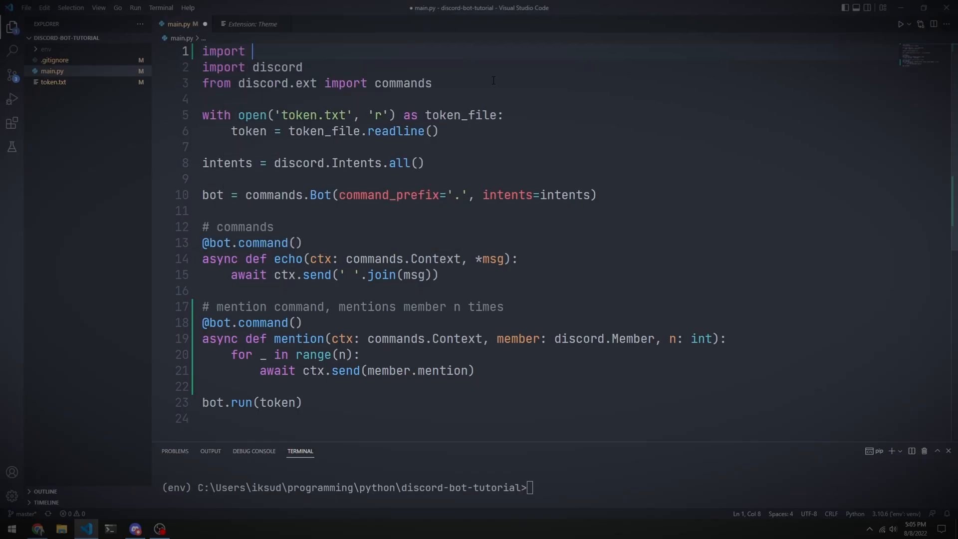
Step: Import asyncio and add await asyncio.sleep(1) inside the mention loop
{"action": "type", "text": "asyncio"}
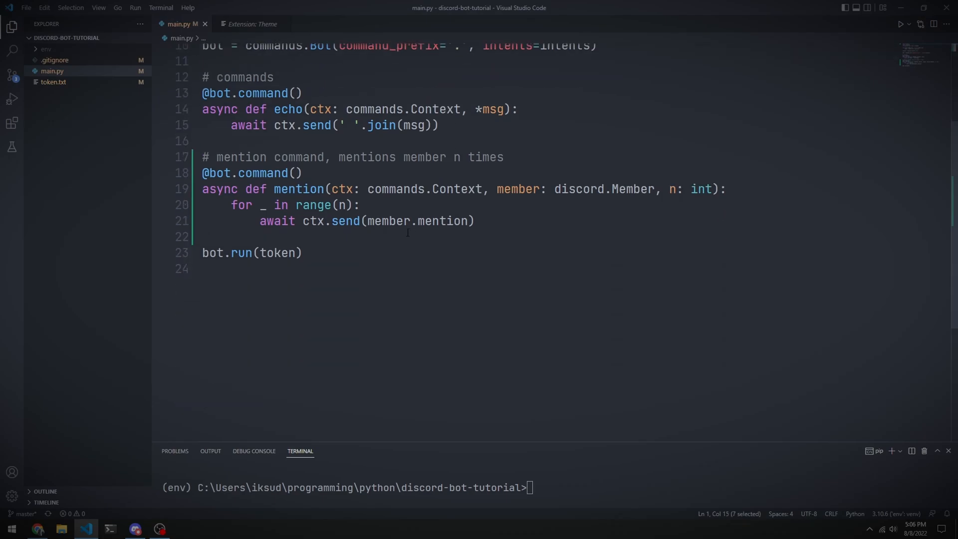
{"action": "type", "text": "await a"}
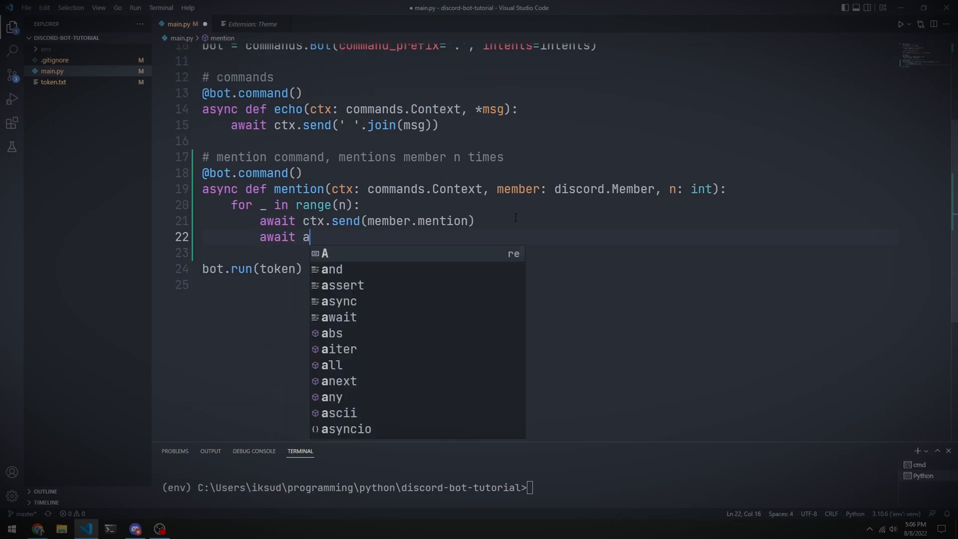
{"action": "type", "text": "syncio.sleep("}
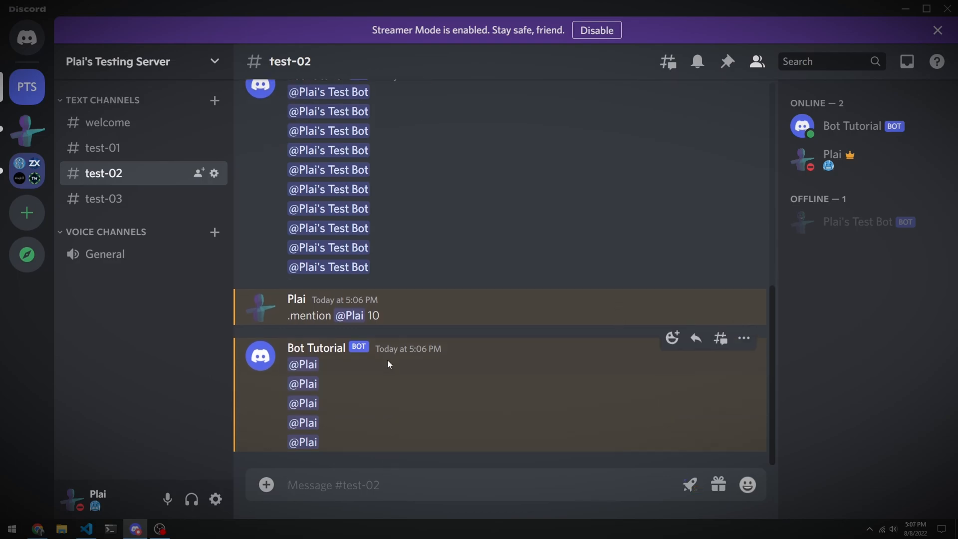
{"action": "left_click", "coordinate": [86, 529]}
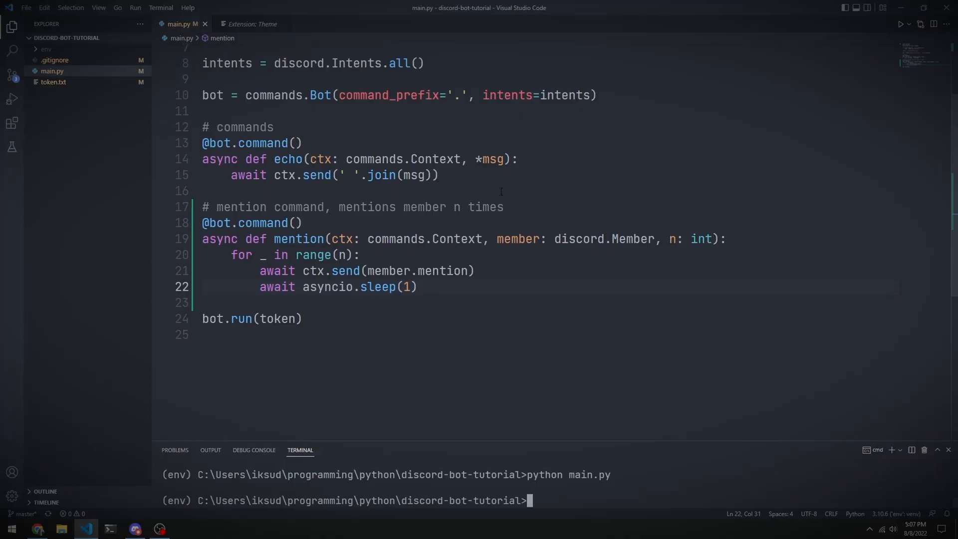
Step: Define mention_converter(argument) returning min(int(argument), 10)
{"action": "key", "text": "enter"}
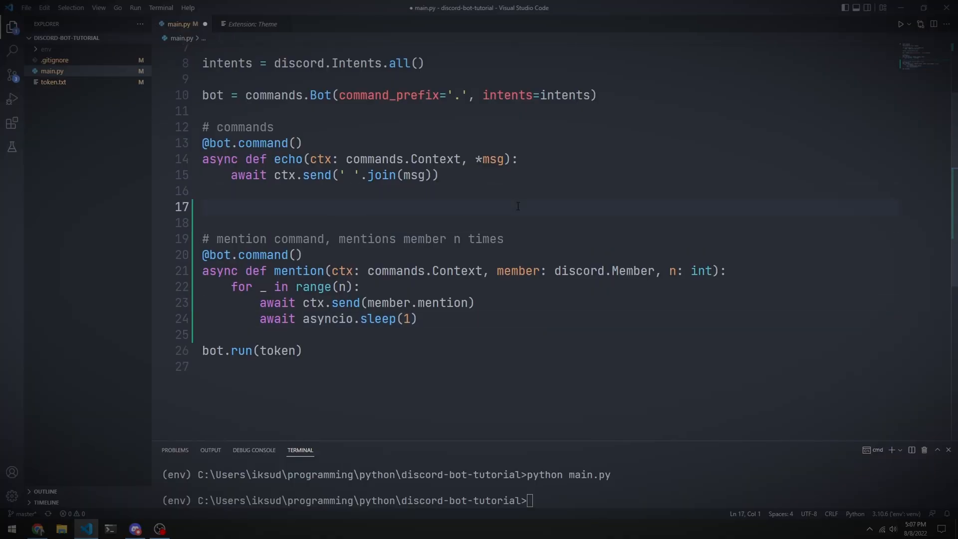
{"action": "type", "text": "def"}
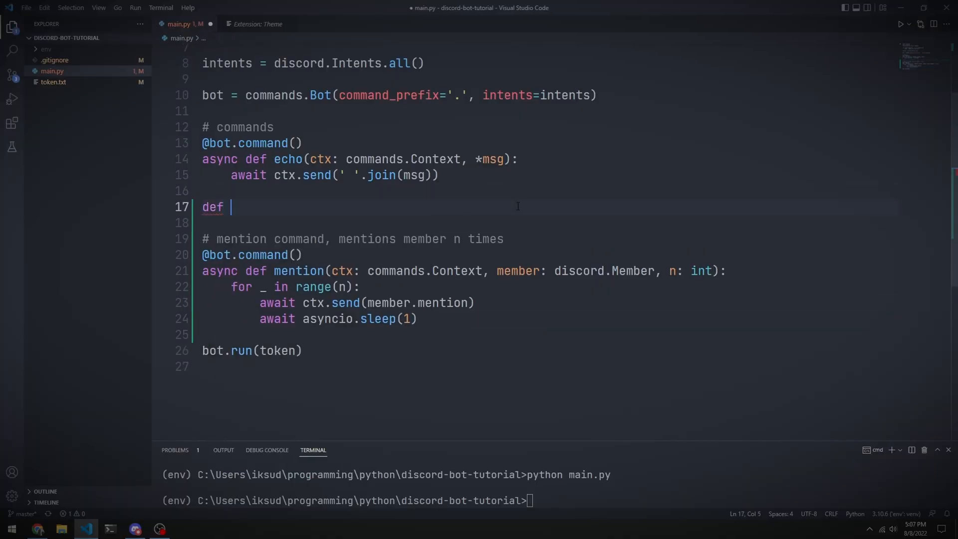
{"action": "type", "text": "mention_converter"}
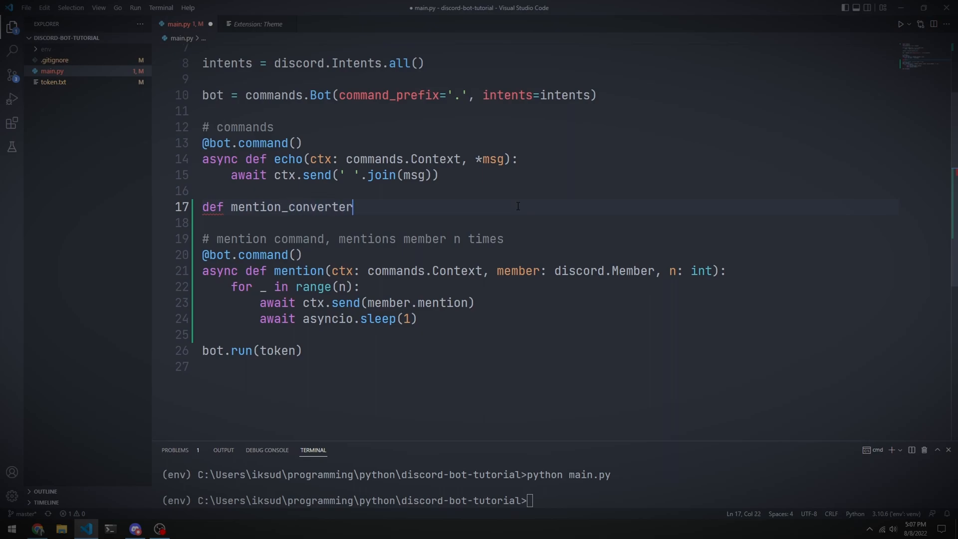
{"action": "type", "text": "(argum)"}
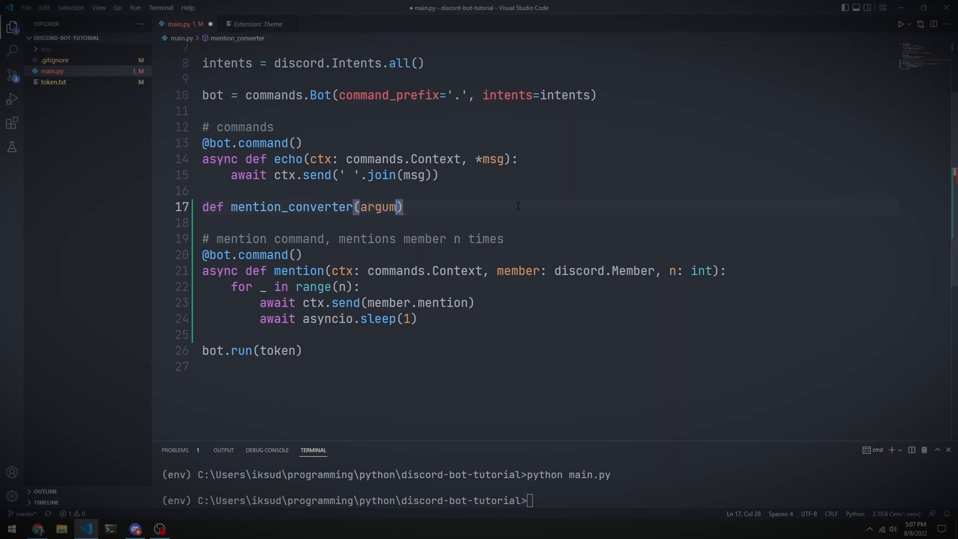
{"action": "key", "text": "Enter"}
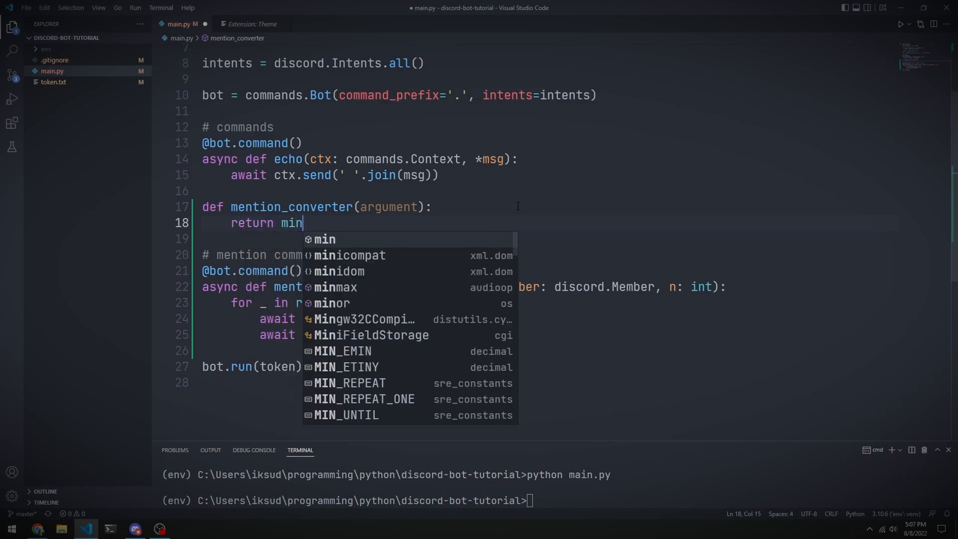
{"action": "type", "text": "(argument, 10)"}
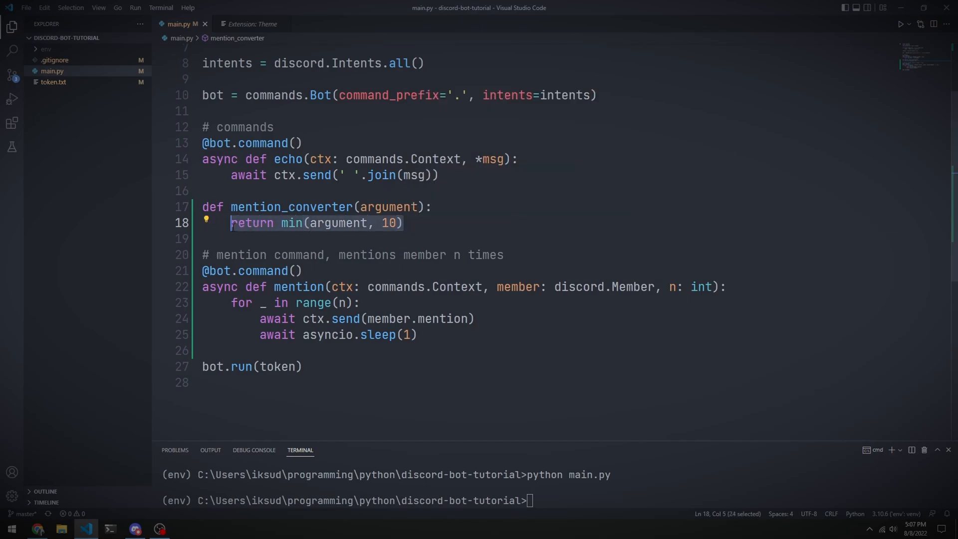
{"action": "type", "text": "int("}
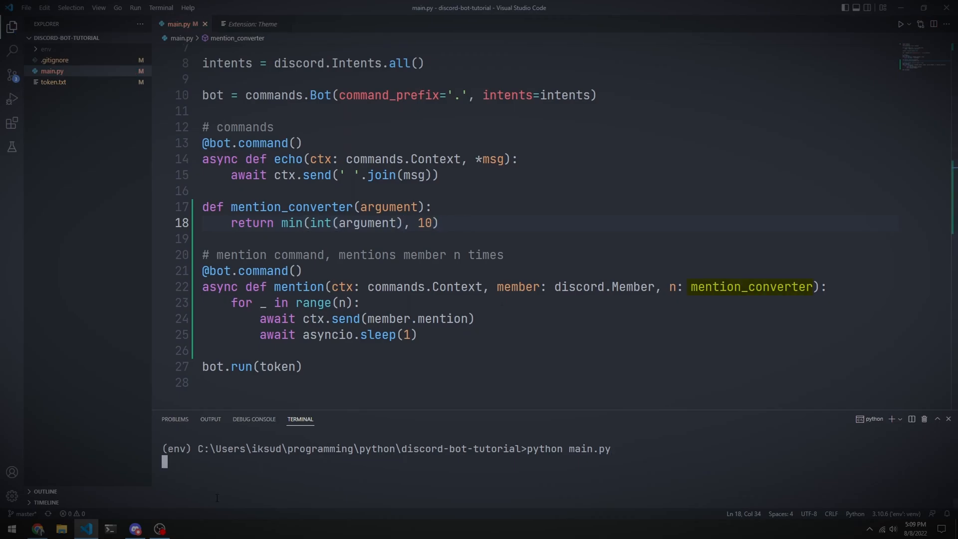
Step: In Discord's test-02, send .mention commands requesting 15 pings and with bad arguments
{"action": "left_click", "coordinate": [135, 528]}
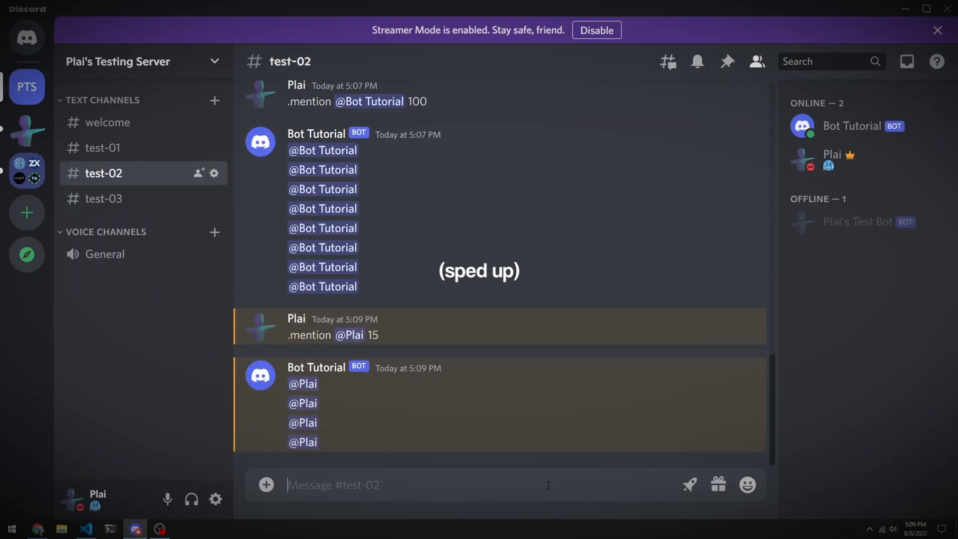
{"action": "scroll", "scroll_direction": "down", "scroll_amount": 3}
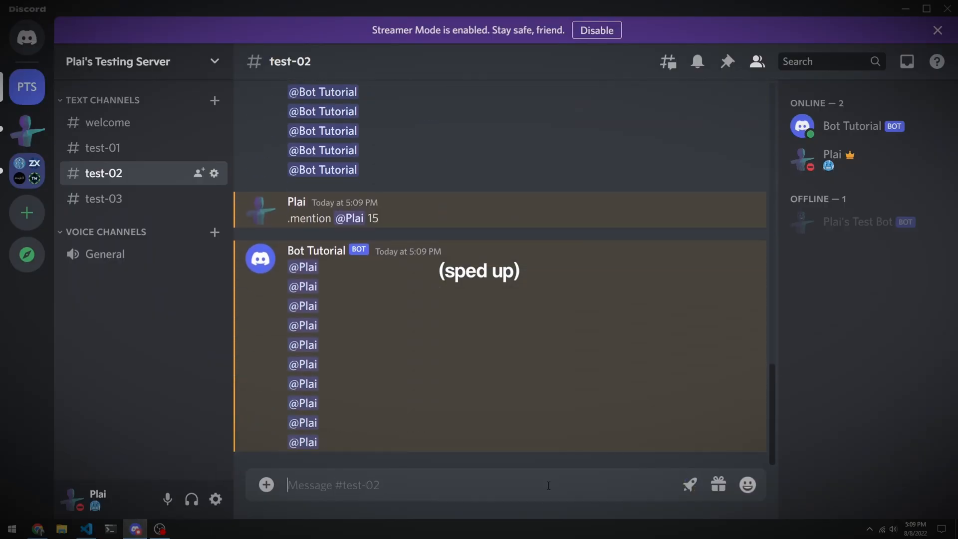
{"action": "type", "text": ".mention @Plai"}
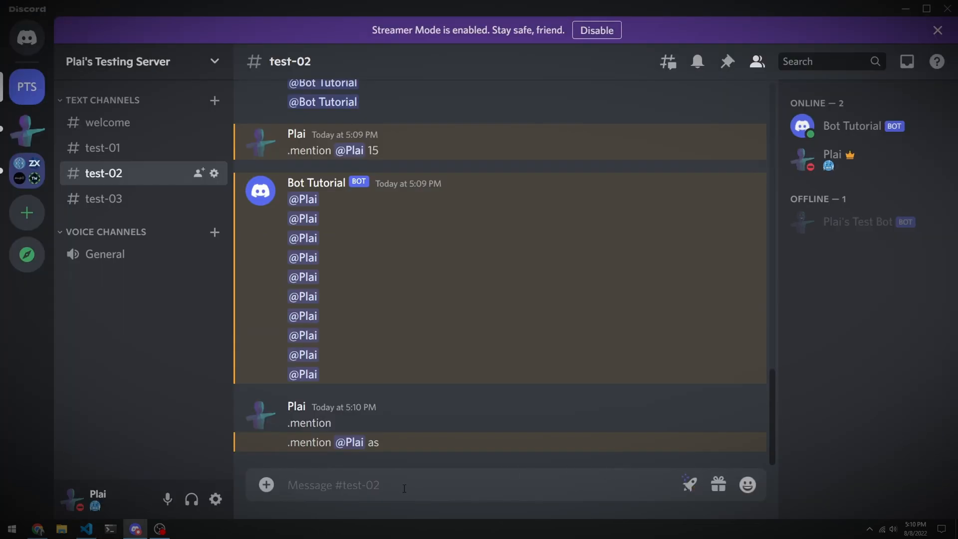
{"action": "left_click", "coordinate": [85, 528]}
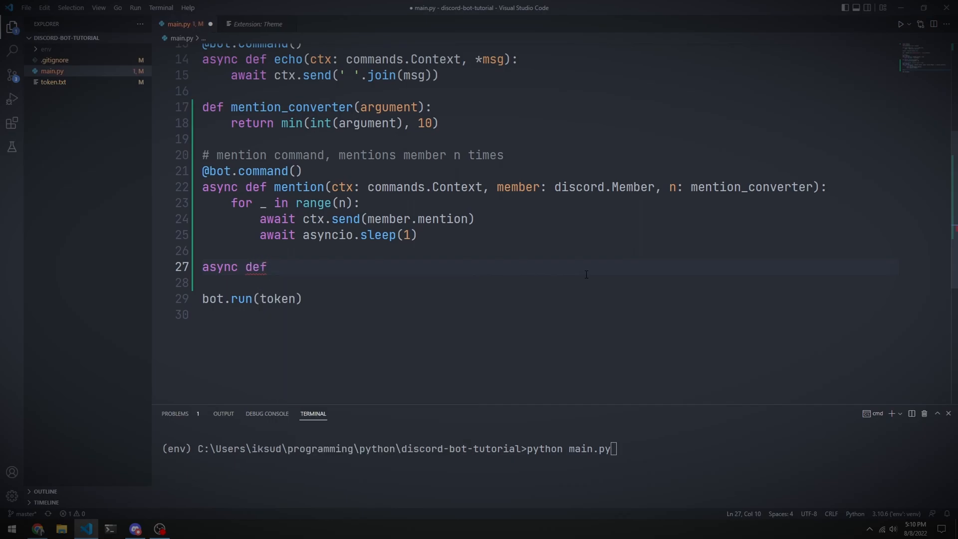
{"action": "type", "text": "mention_error(ctx: commands.Context, error):"}
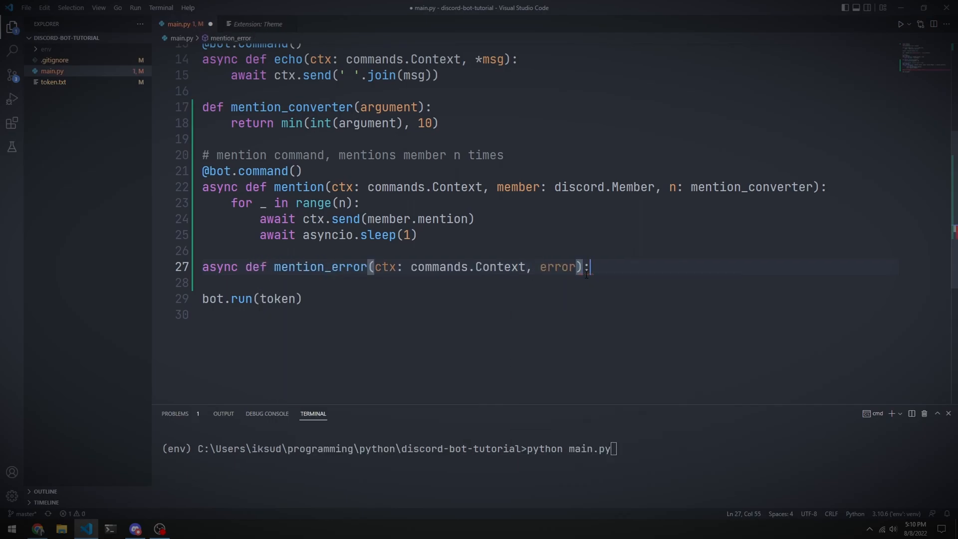
{"action": "type", "text": "await ctx.send(error"}
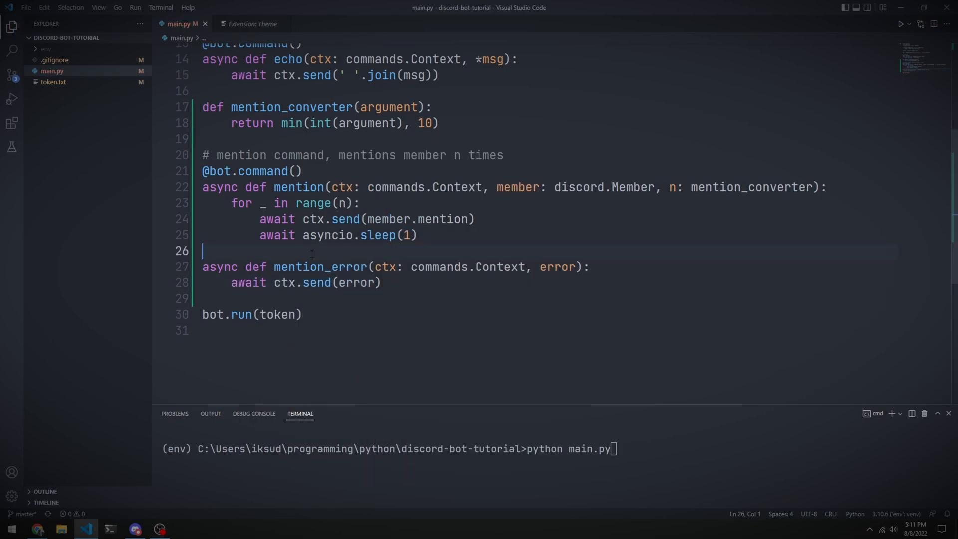
{"action": "type", "text": "@mention."}
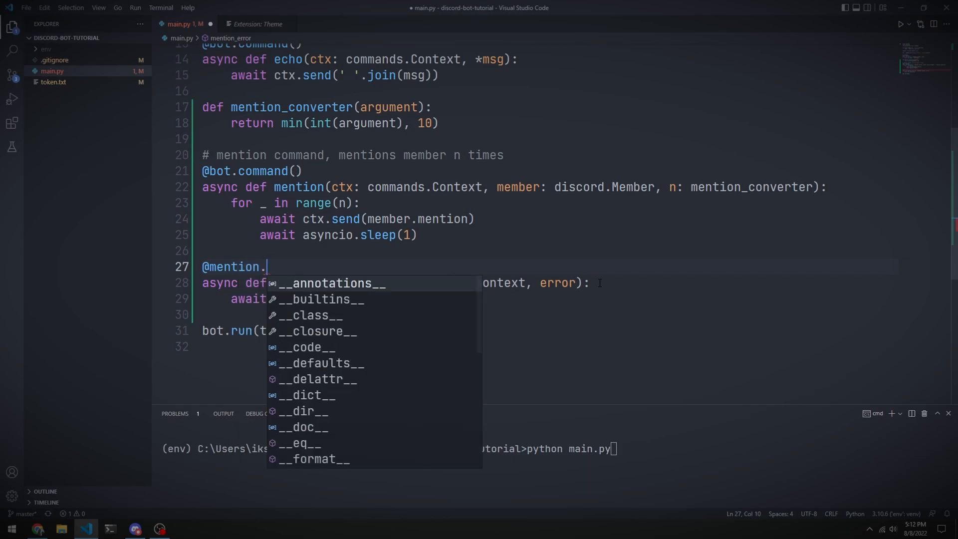
{"action": "type", "text": "error"}
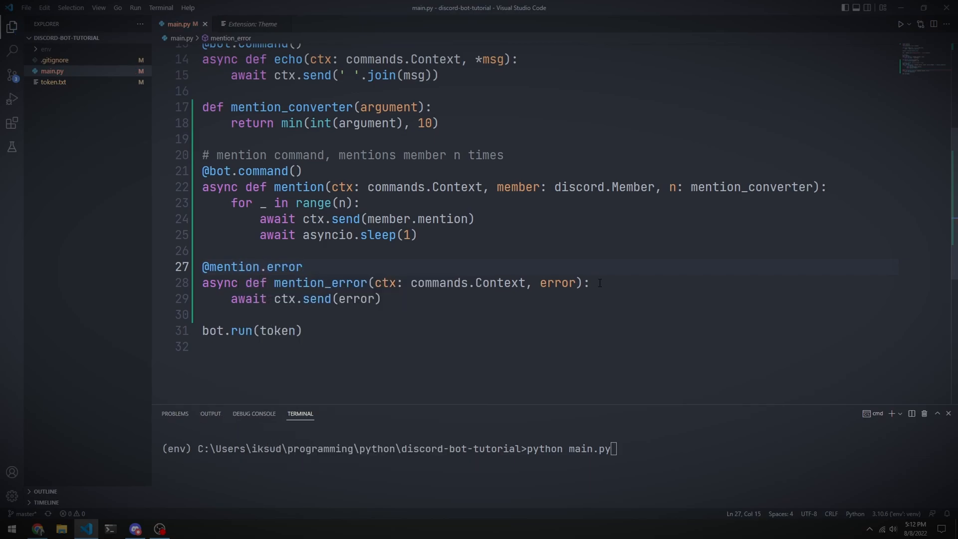
{"action": "double_click", "coordinate": [231, 267]}
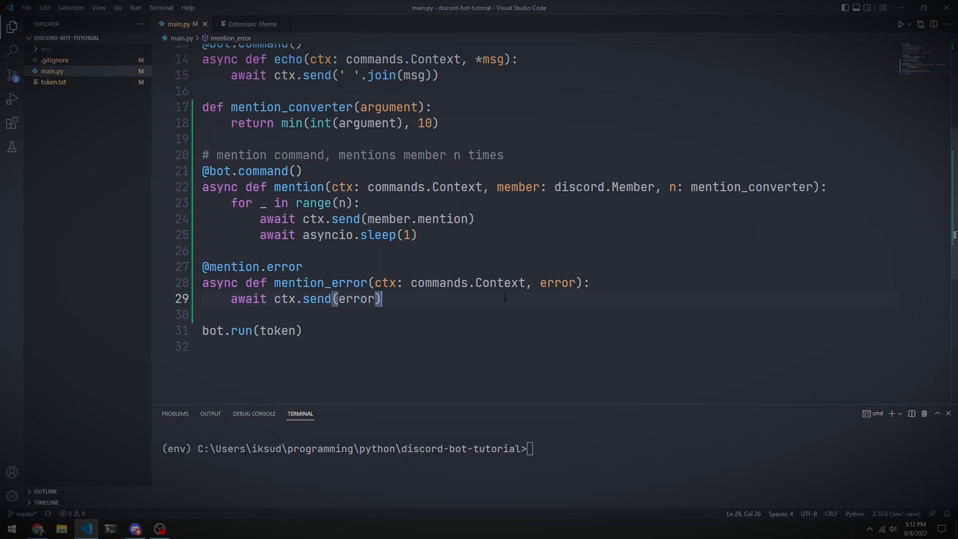
{"action": "left_click", "coordinate": [301, 170]}
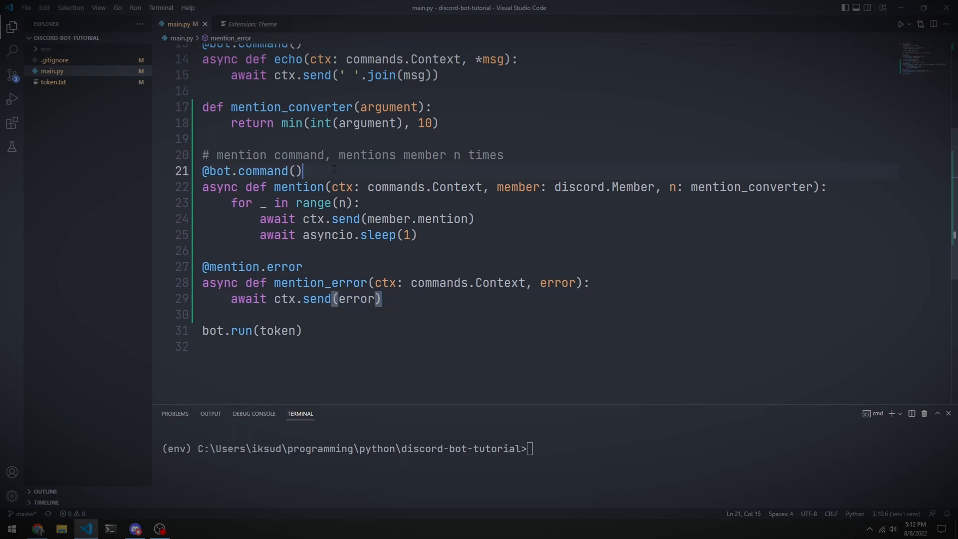
{"action": "type", "text": "@commands."}
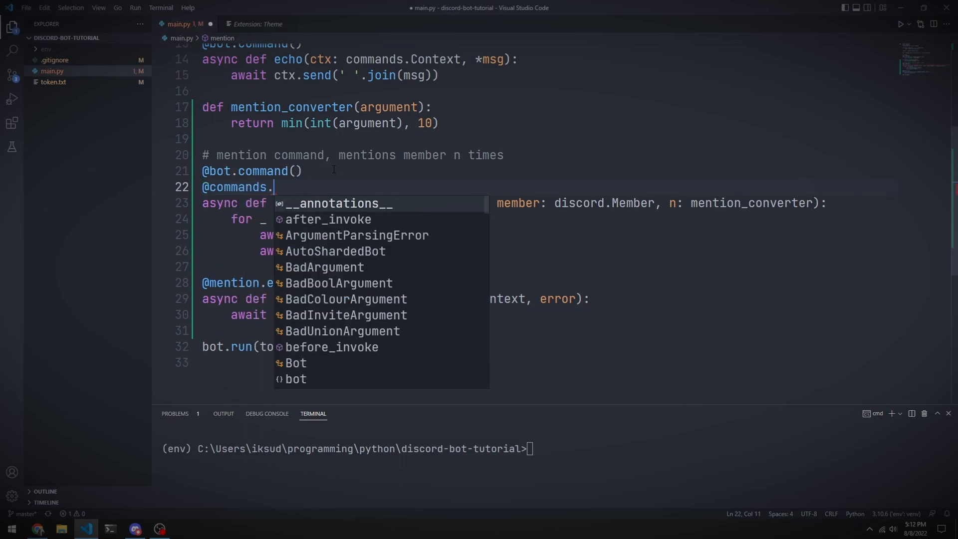
{"action": "type", "text": "has_role(\"mod\")"}
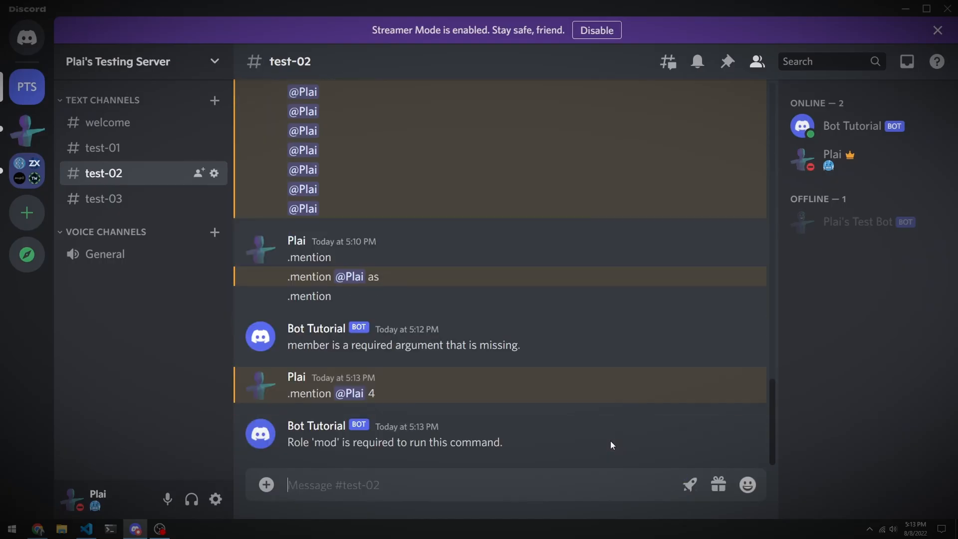
Step: Give your own Discord account the 'mod' role from the profile popup
{"action": "left_click", "coordinate": [259, 386]}
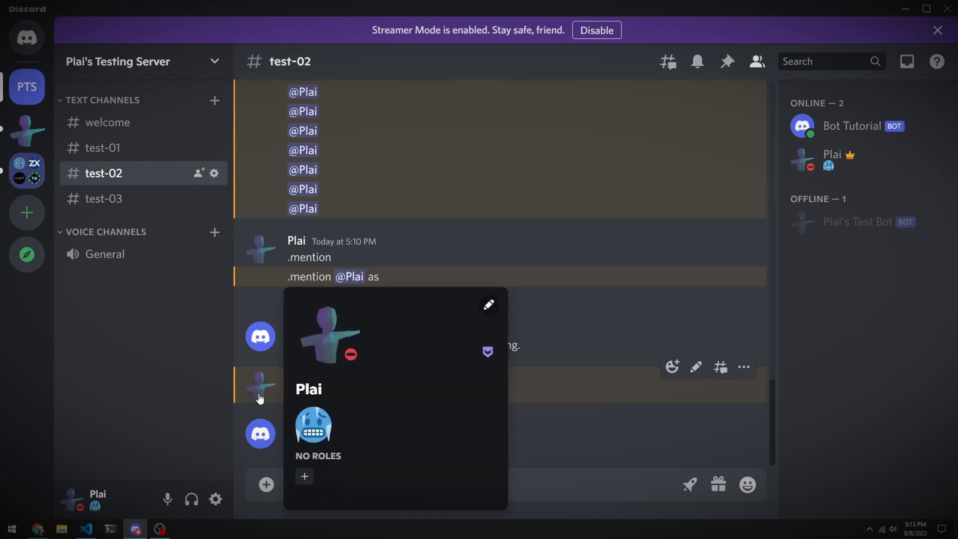
{"action": "left_click", "coordinate": [304, 476]}
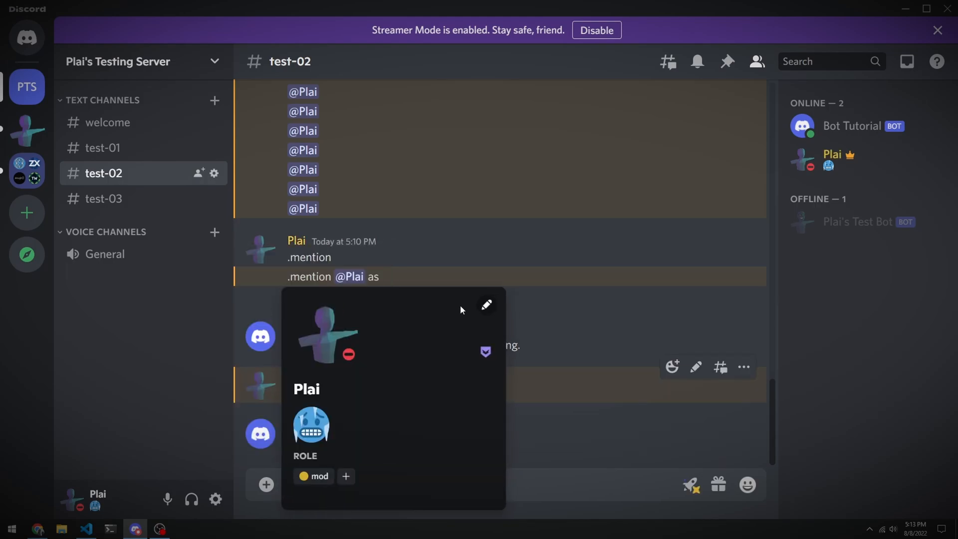